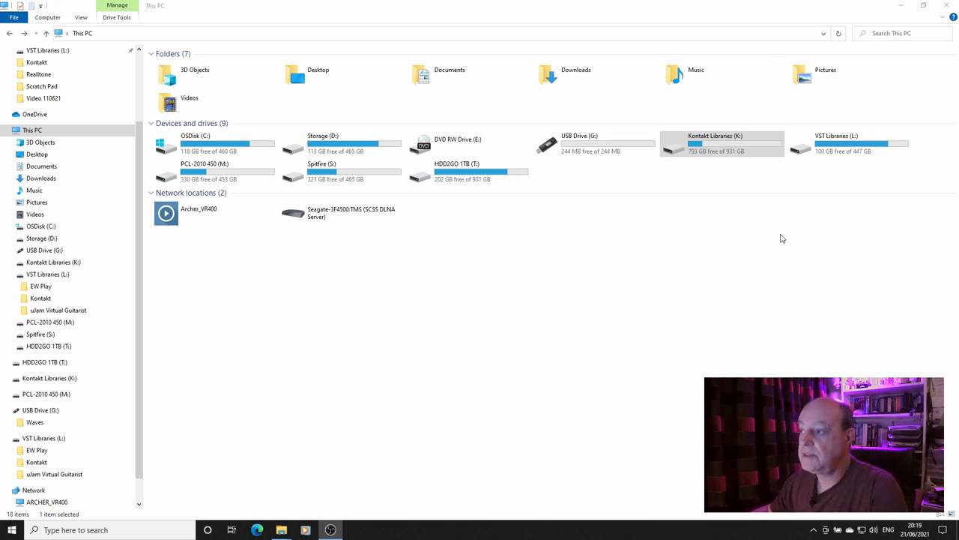
pyautogui.moveTo(852, 153)
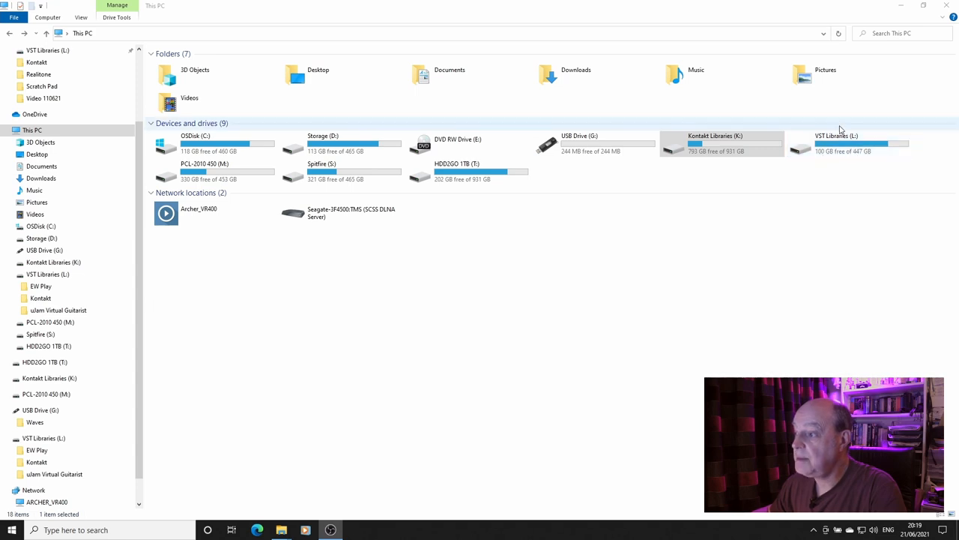
pyautogui.moveTo(862, 131)
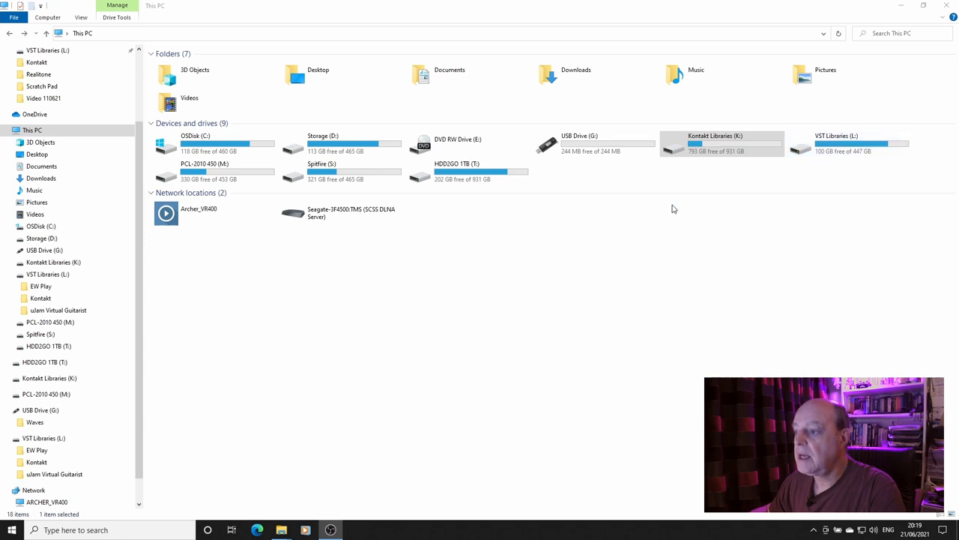
pyautogui.moveTo(863, 180)
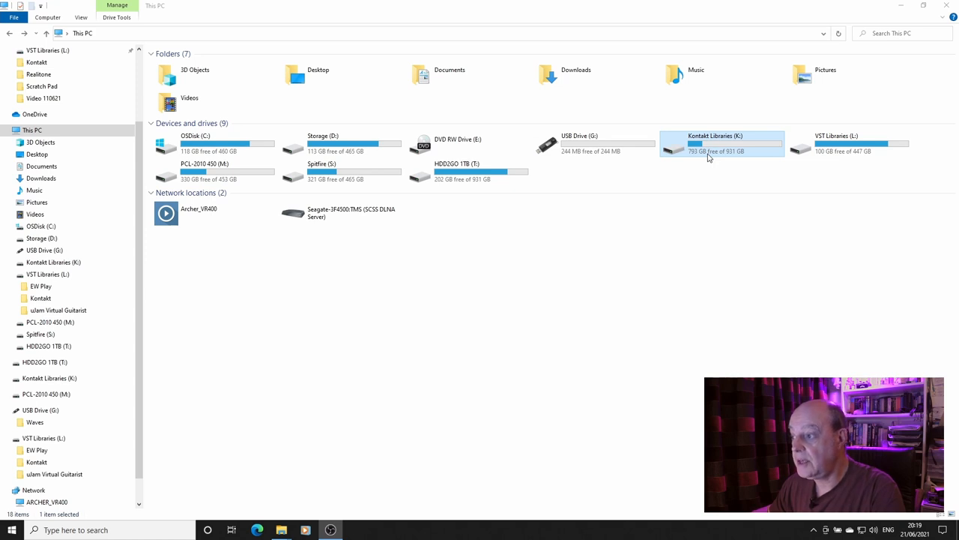
# - Move Action Strikes, Action Strings, Alicias Keys and Balinese Gamelan into D:\Kontakt\00000 with K: open alongside
pyautogui.click(860, 143)
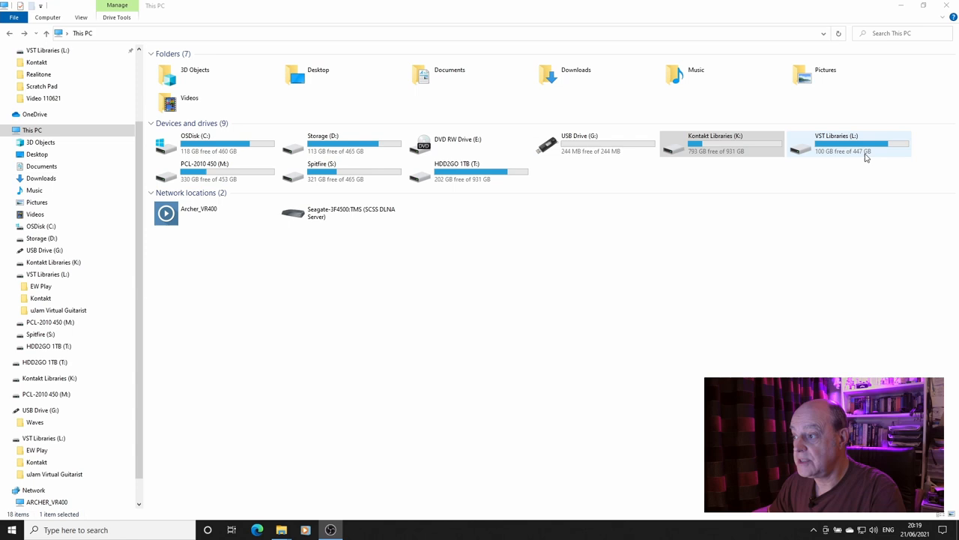
pyautogui.moveTo(360, 150)
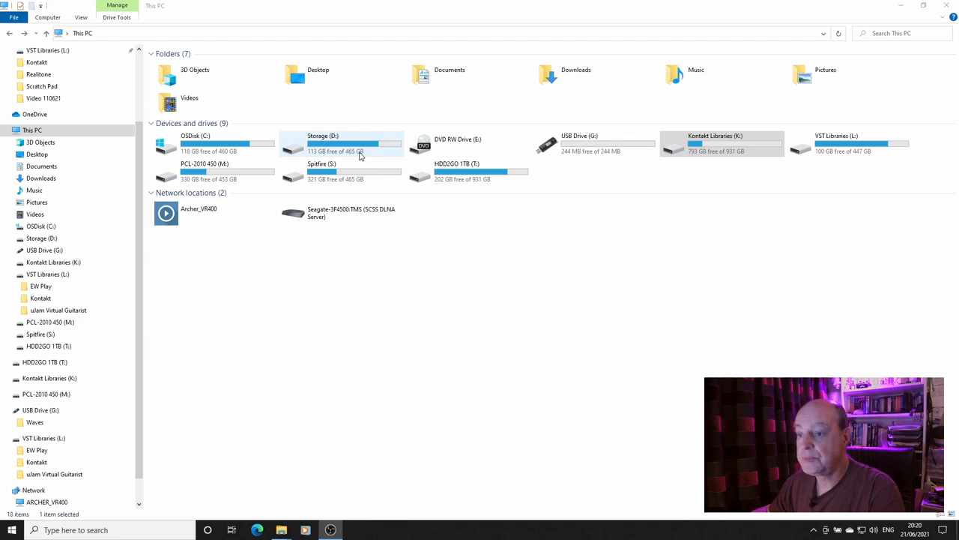
pyautogui.click(722, 144)
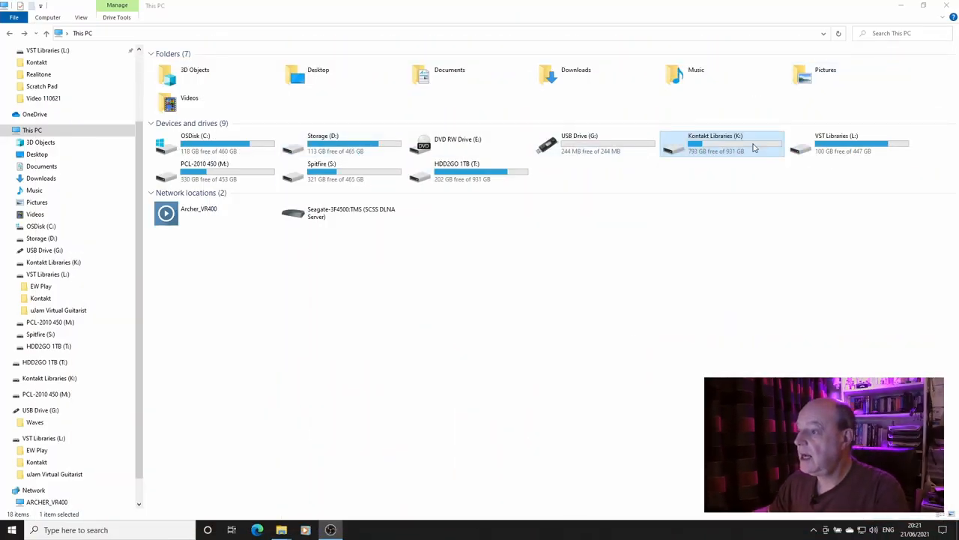
pyautogui.moveTo(743, 144)
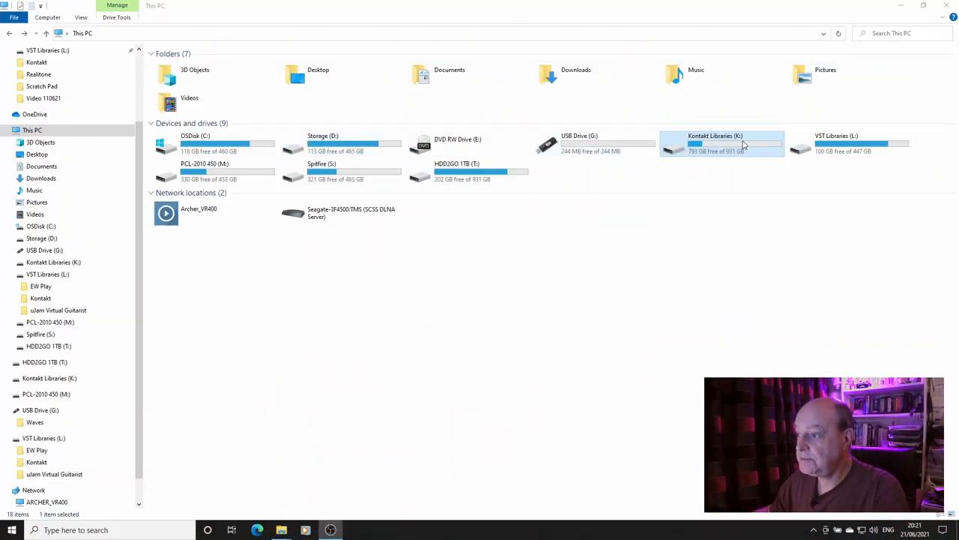
pyautogui.doubleClick(715, 144)
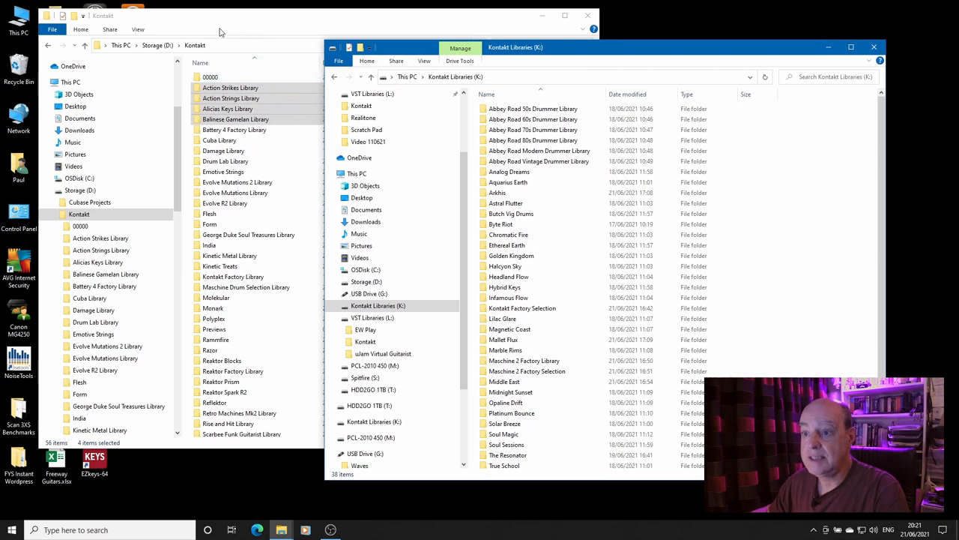
pyautogui.click(533, 141)
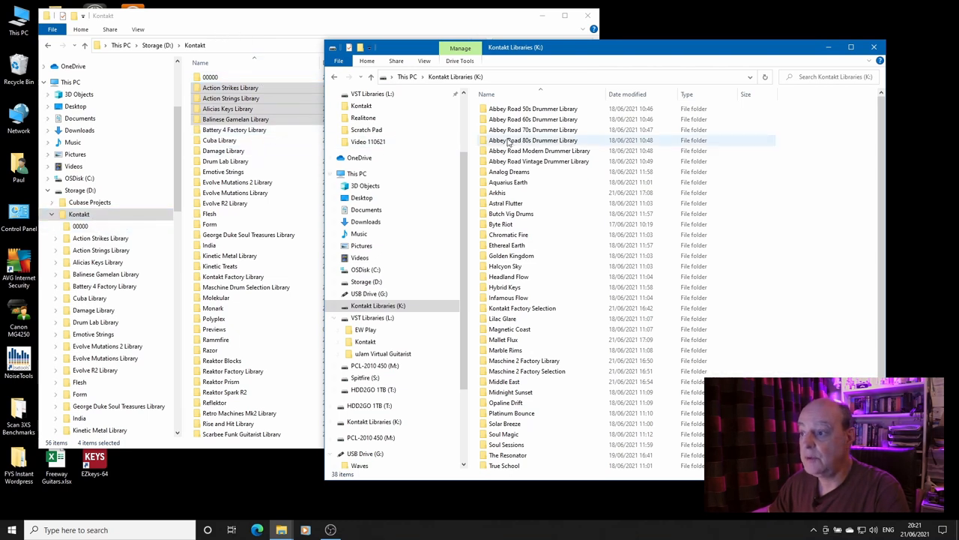
pyautogui.click(231, 87)
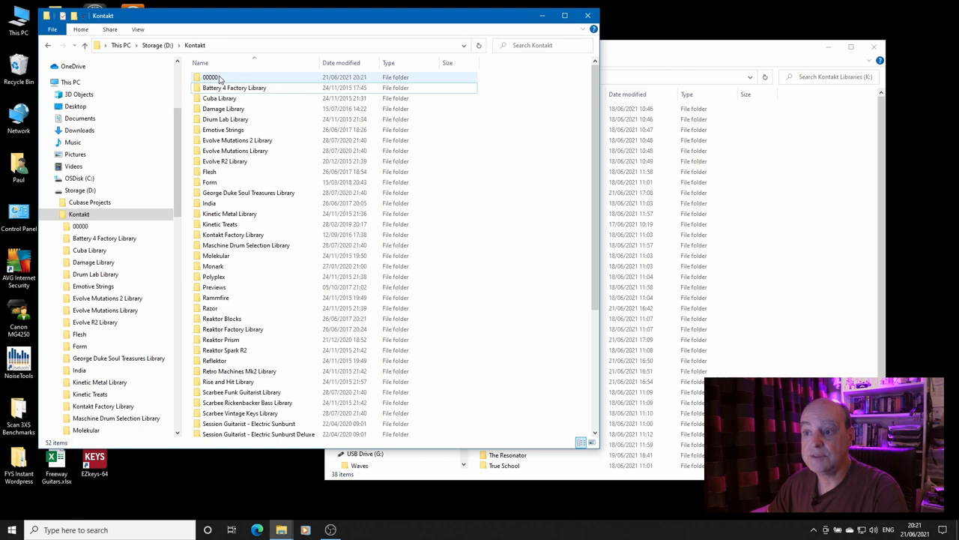
# - Select all four library folders in 00000 and copy them onto Kontakt Libraries (K:)
pyautogui.doubleClick(210, 78)
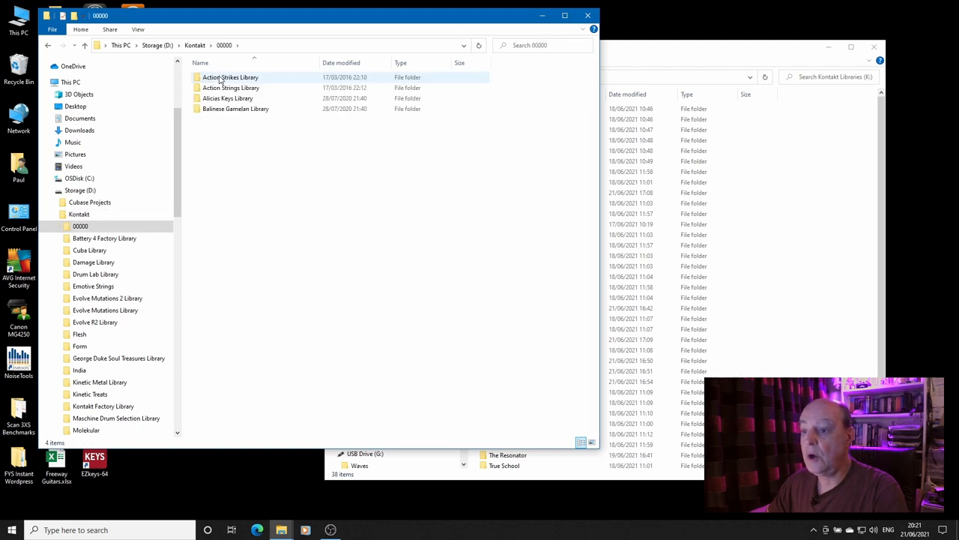
pyautogui.click(258, 157)
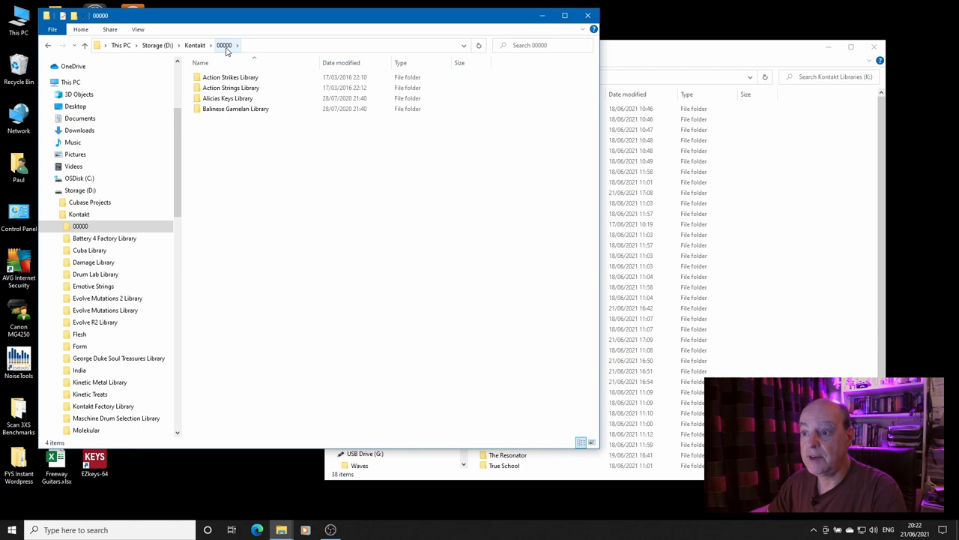
pyautogui.press('ctrl+a')
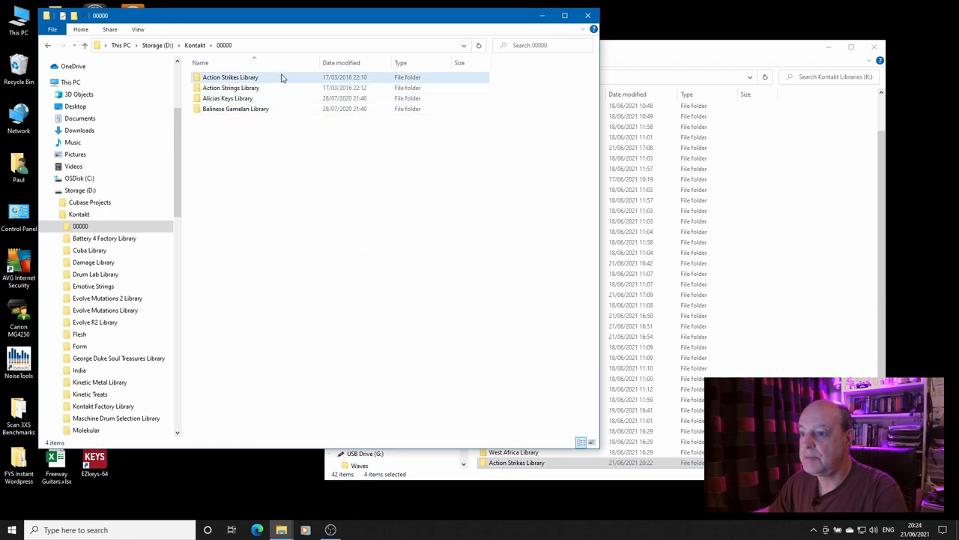
# - Compare Action Strikes Library's size and file count between D: and its K: copy
pyautogui.rightClick(231, 78)
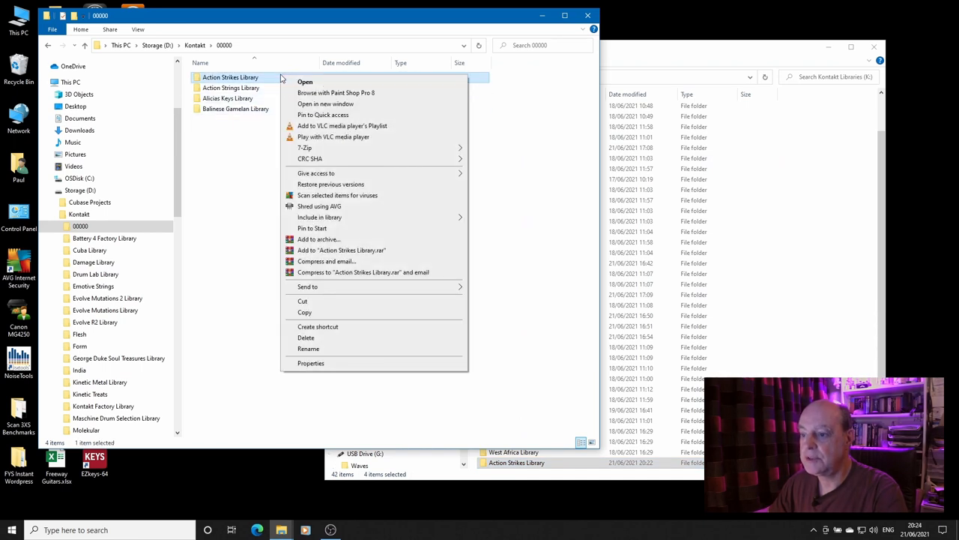
pyautogui.click(310, 363)
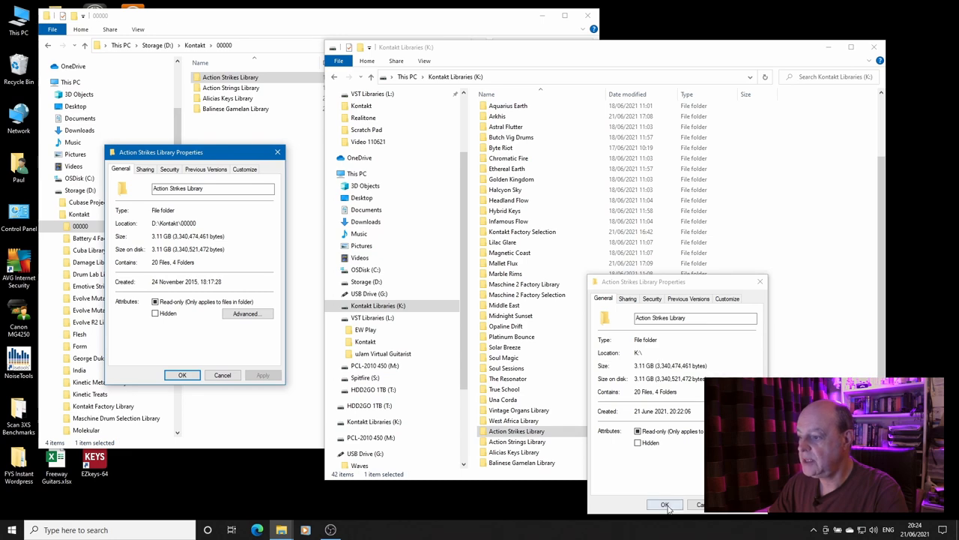
pyautogui.click(666, 503)
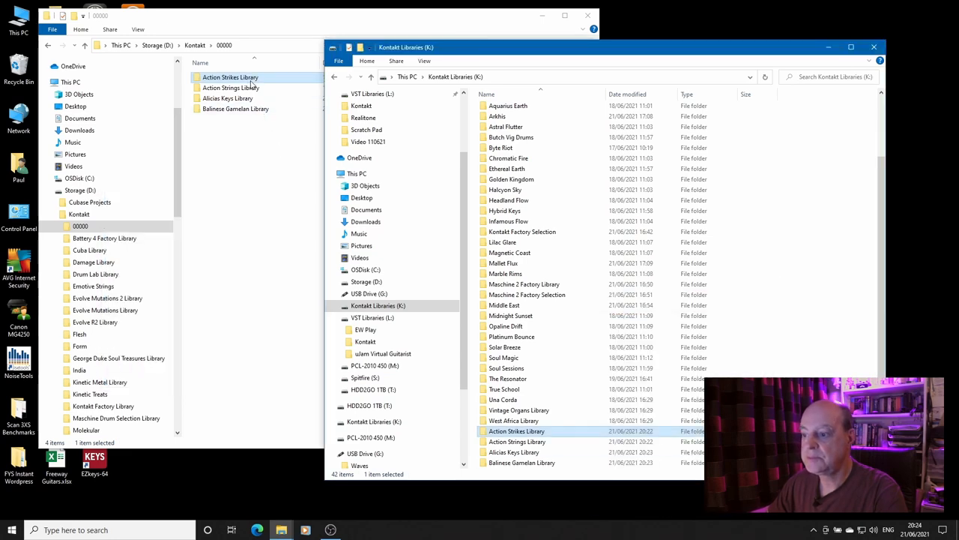
# - Compare Action Strings and Balinese Gamelan folder properties against their K: copies
pyautogui.rightClick(230, 87)
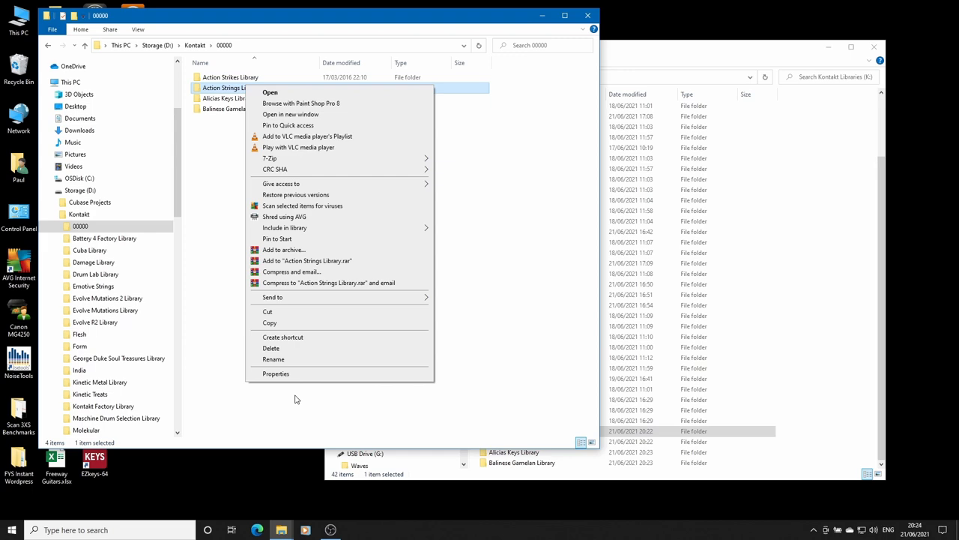
pyautogui.click(276, 373)
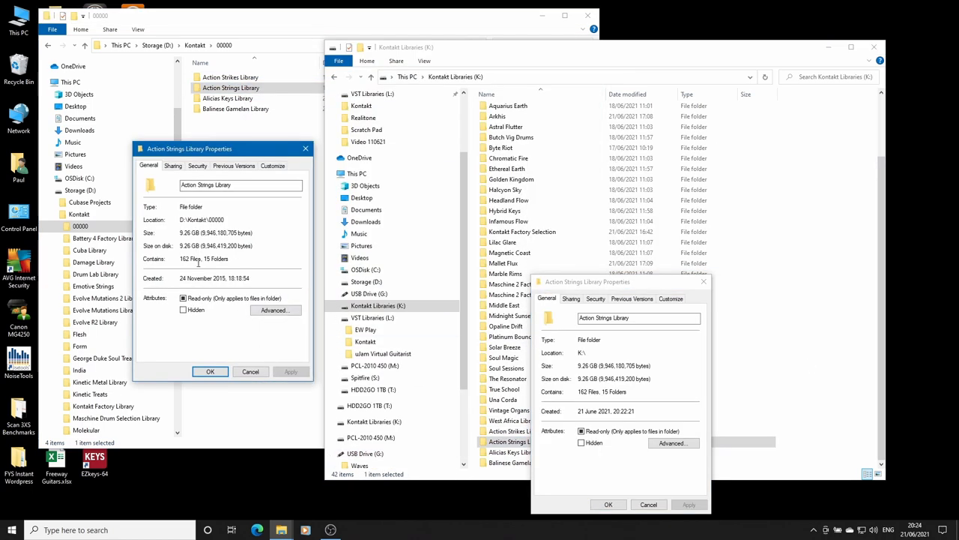
pyautogui.click(228, 99)
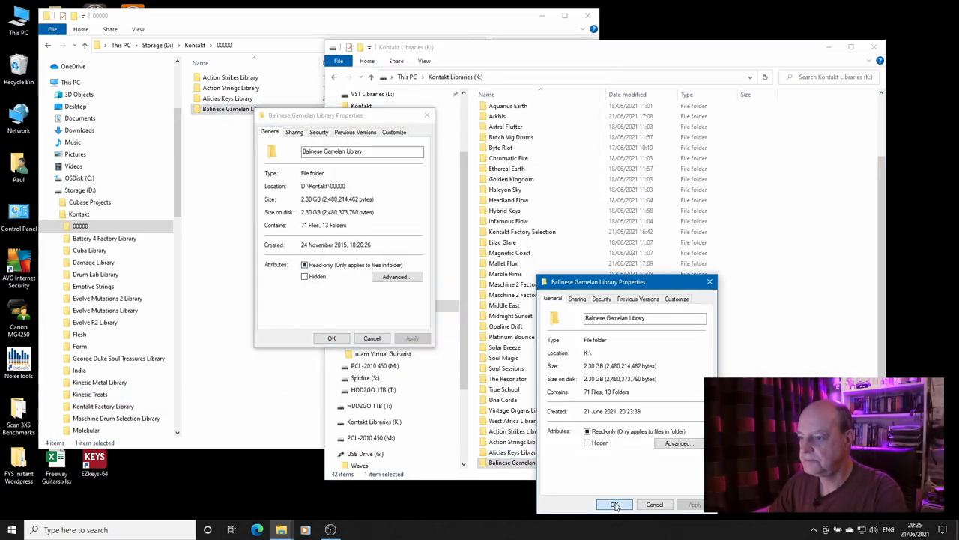
pyautogui.click(615, 504)
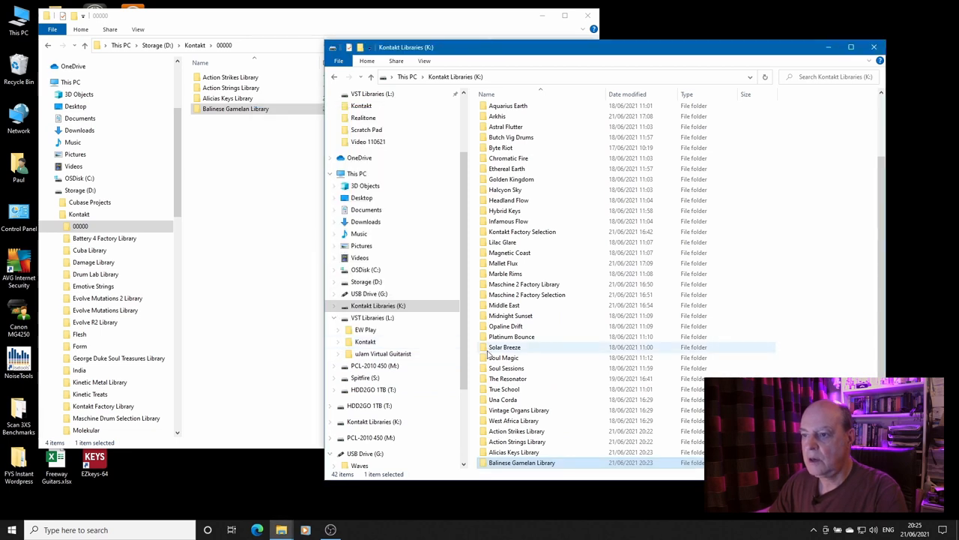
pyautogui.moveTo(504, 348)
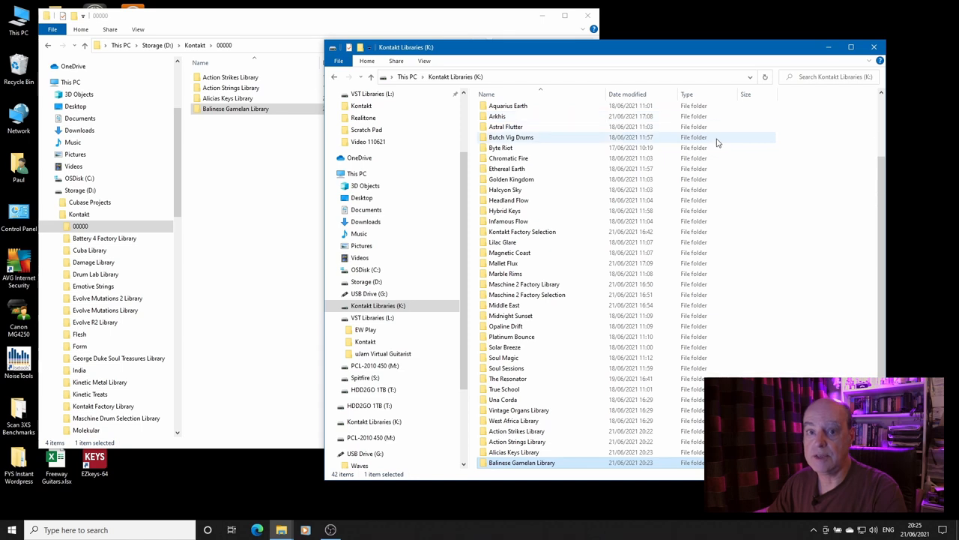
pyautogui.moveTo(717, 141)
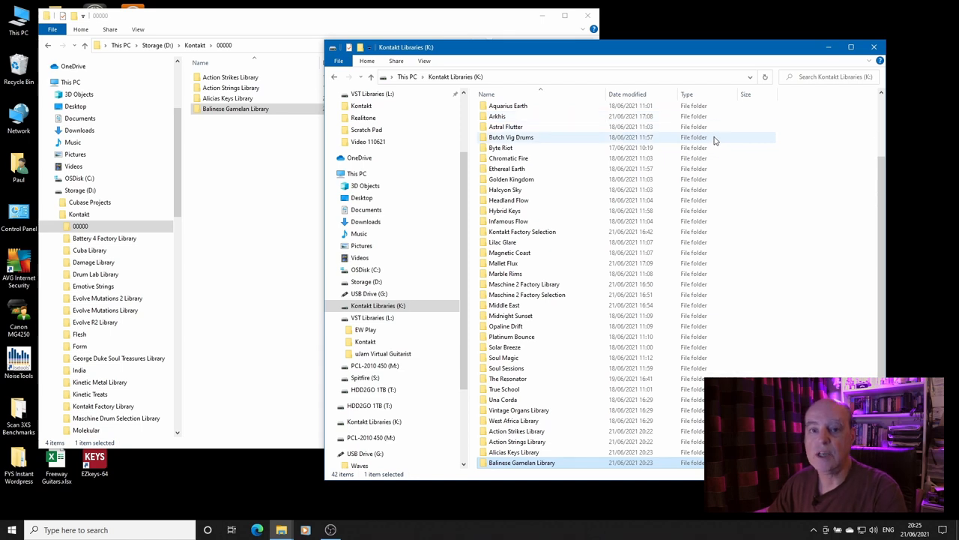
pyautogui.moveTo(852, 60)
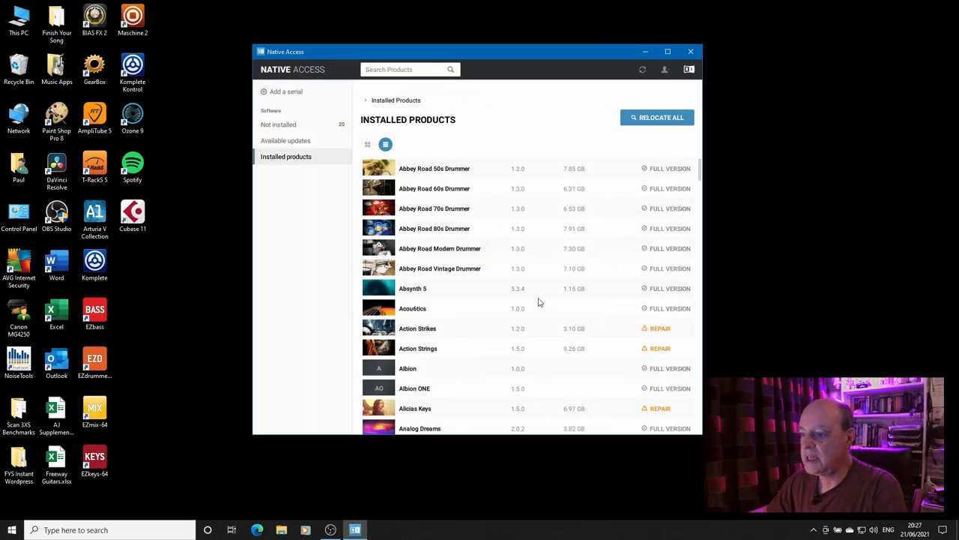
# - Choose Repair then Relocate for the broken Action Strikes installation
pyautogui.scroll(-3)
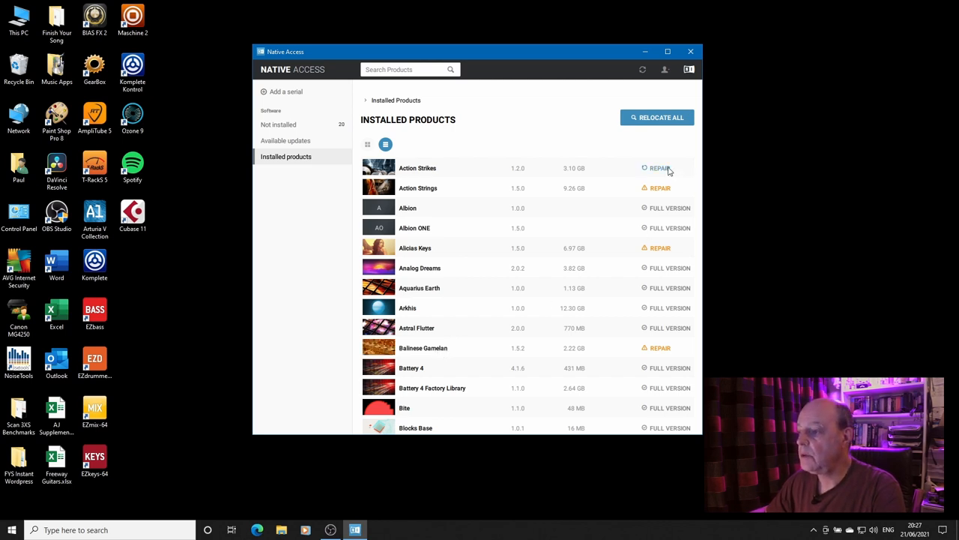
pyautogui.click(659, 168)
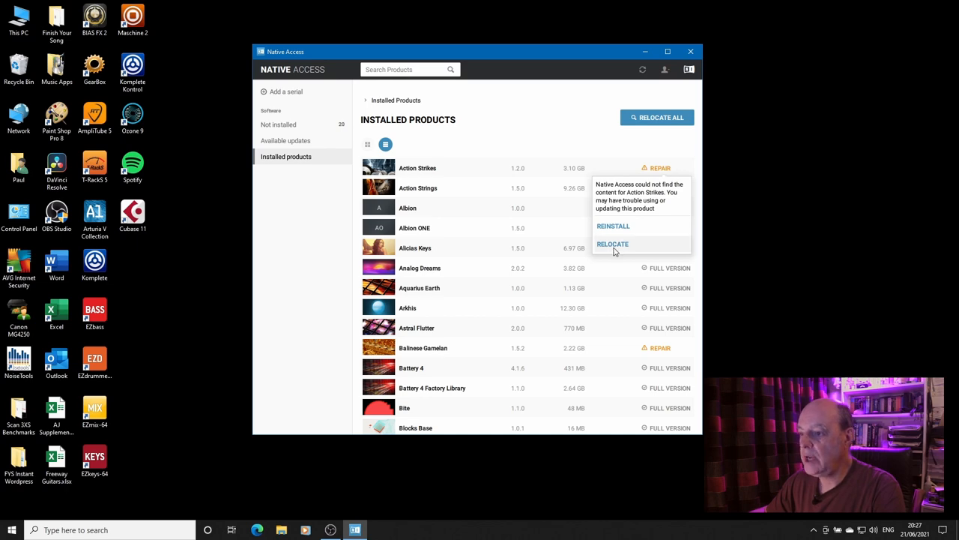
pyautogui.click(613, 243)
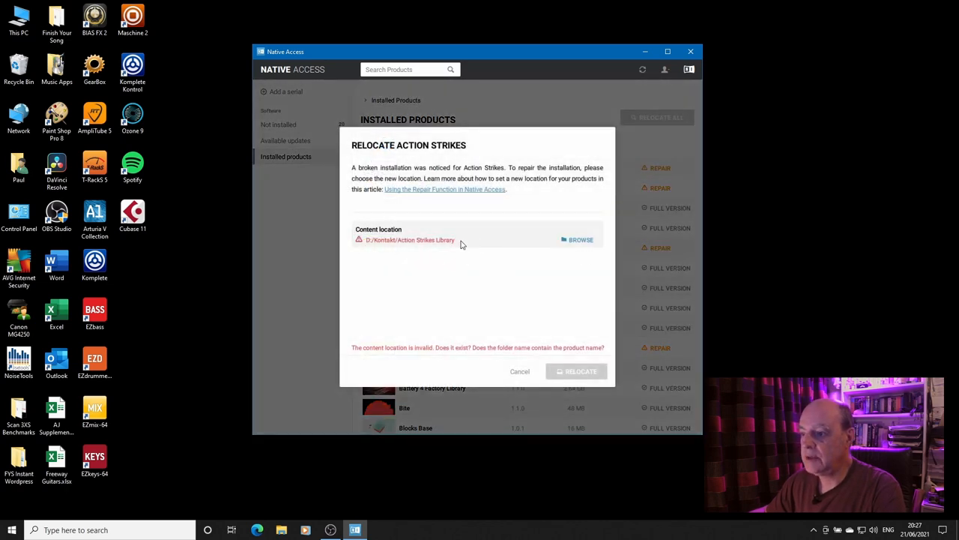
# - Point Action Strikes at K:\Action Strikes Library and submit the relocation
pyautogui.click(580, 239)
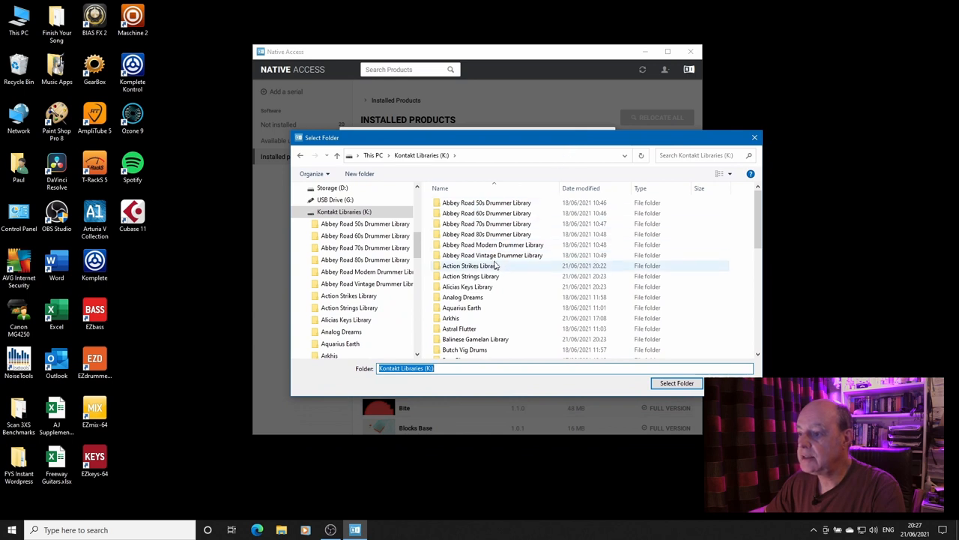
pyautogui.click(470, 266)
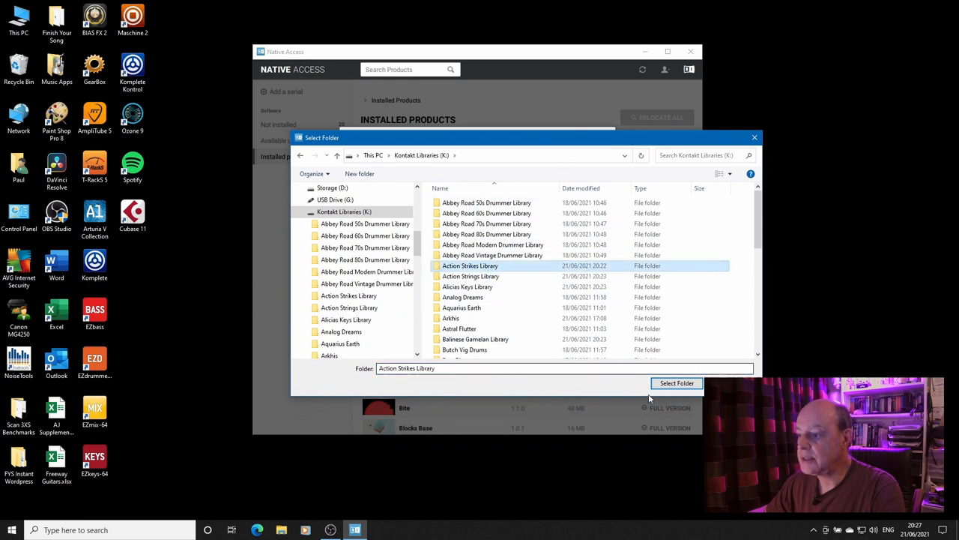
pyautogui.click(676, 383)
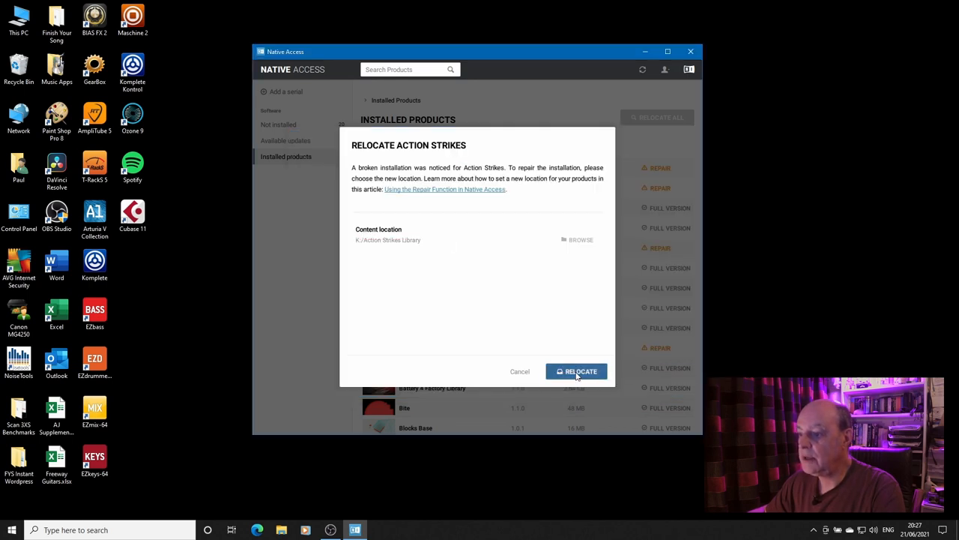
pyautogui.click(519, 372)
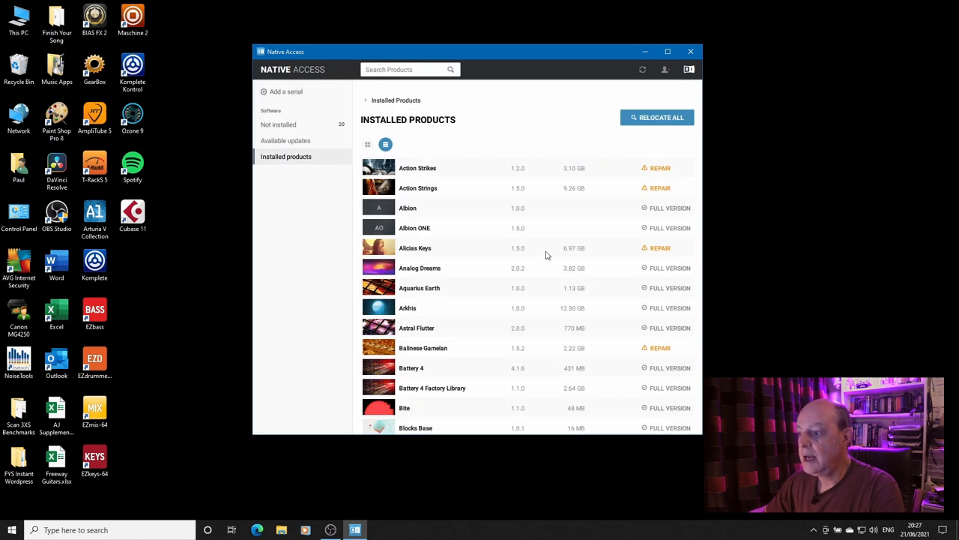
pyautogui.moveTo(665, 168)
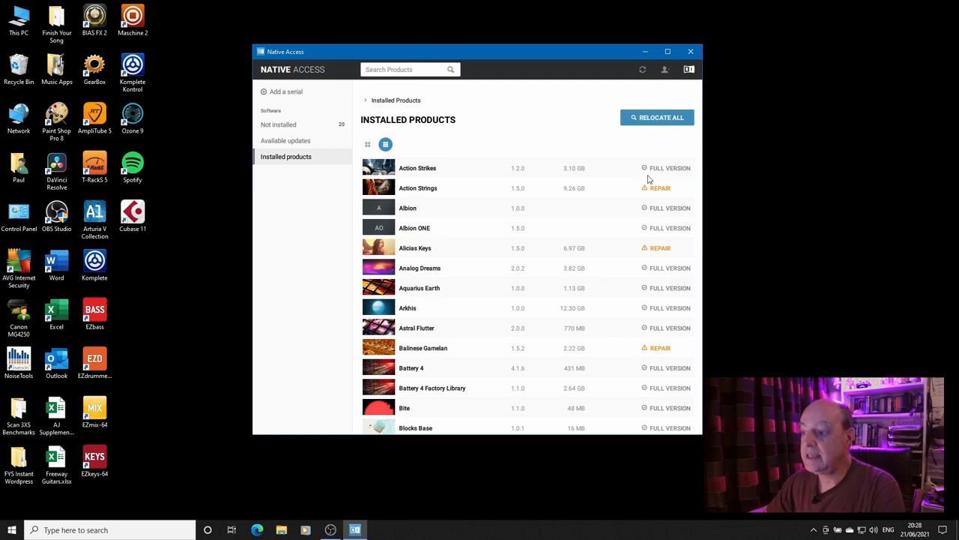
pyautogui.moveTo(656, 117)
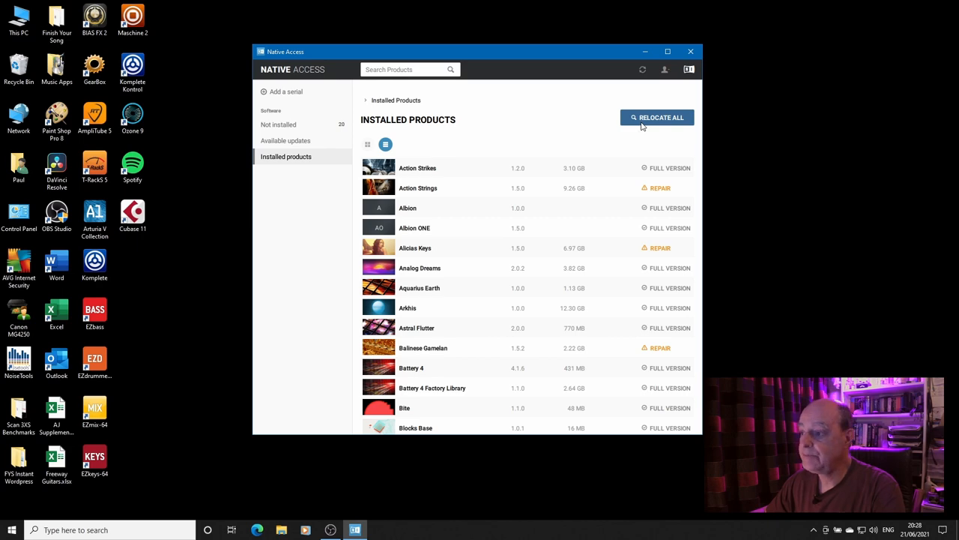
pyautogui.click(657, 117)
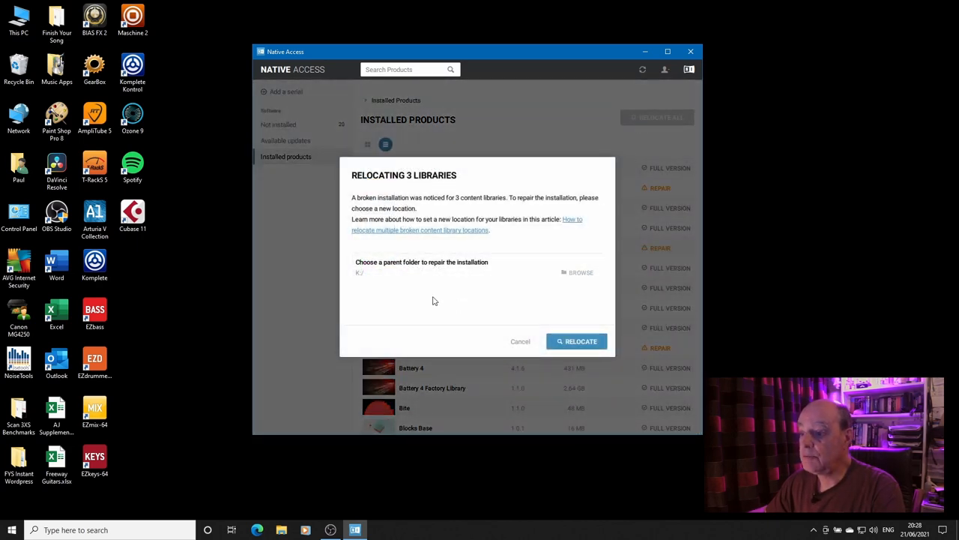
pyautogui.moveTo(476, 238)
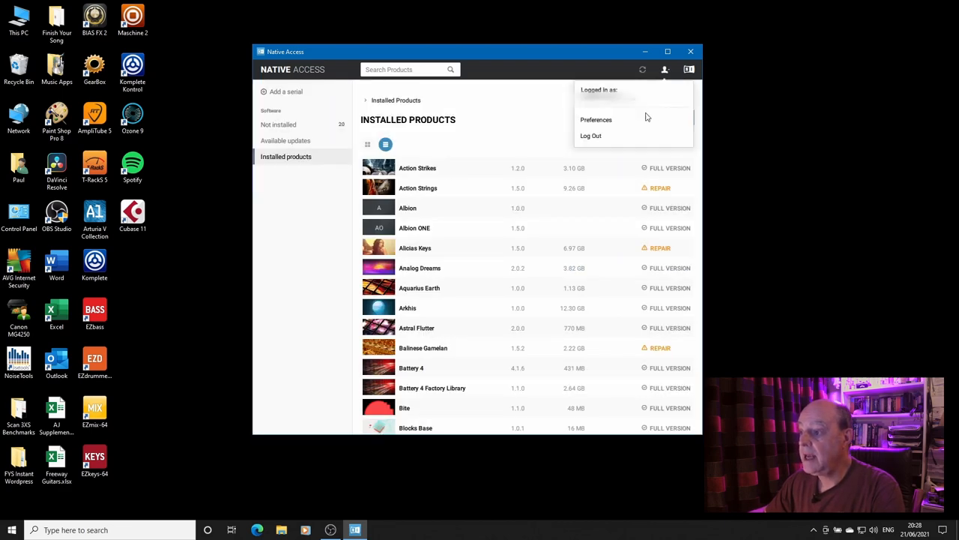
pyautogui.click(596, 120)
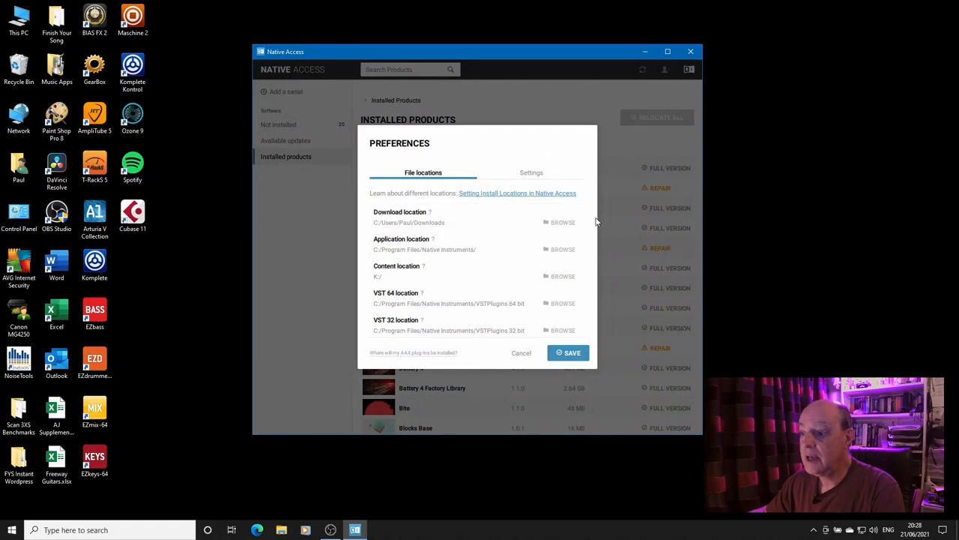
pyautogui.moveTo(417, 217)
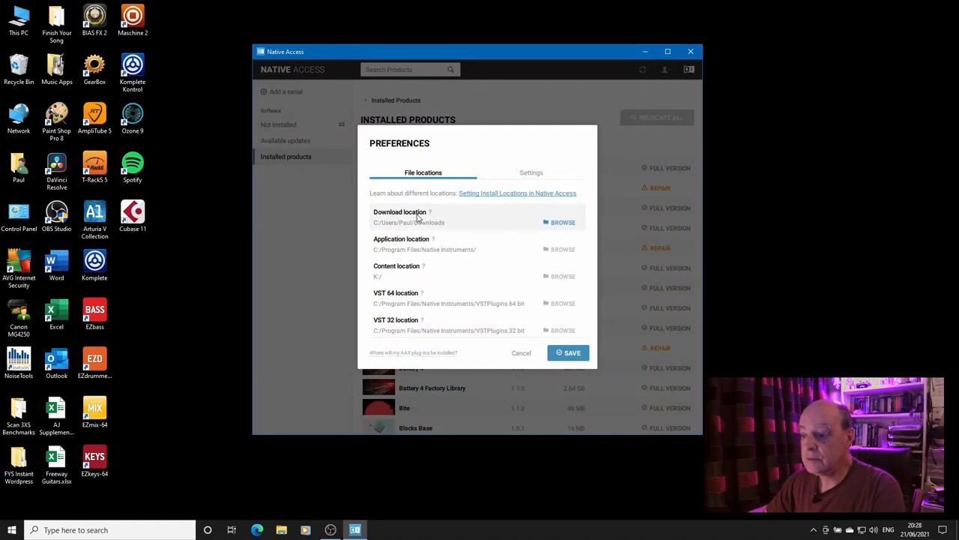
pyautogui.moveTo(406, 273)
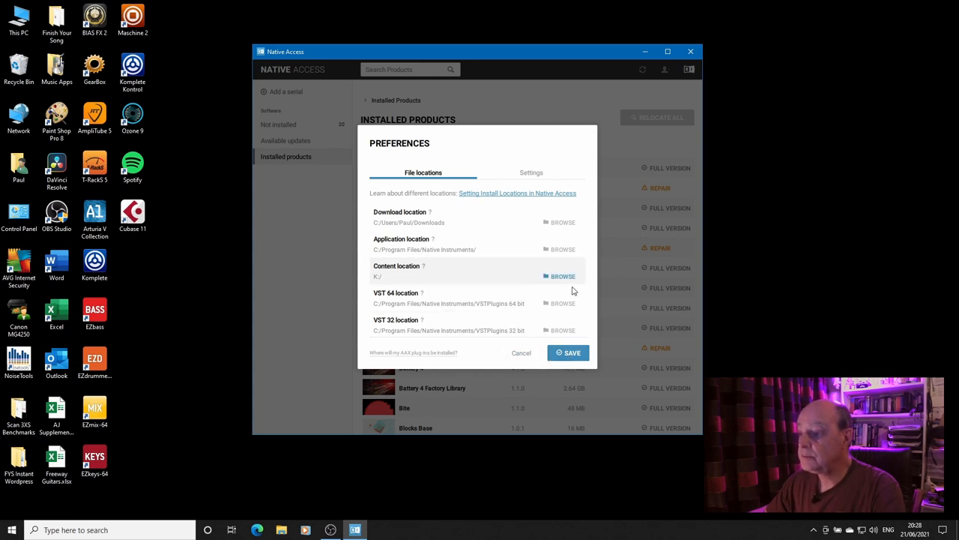
pyautogui.click(521, 352)
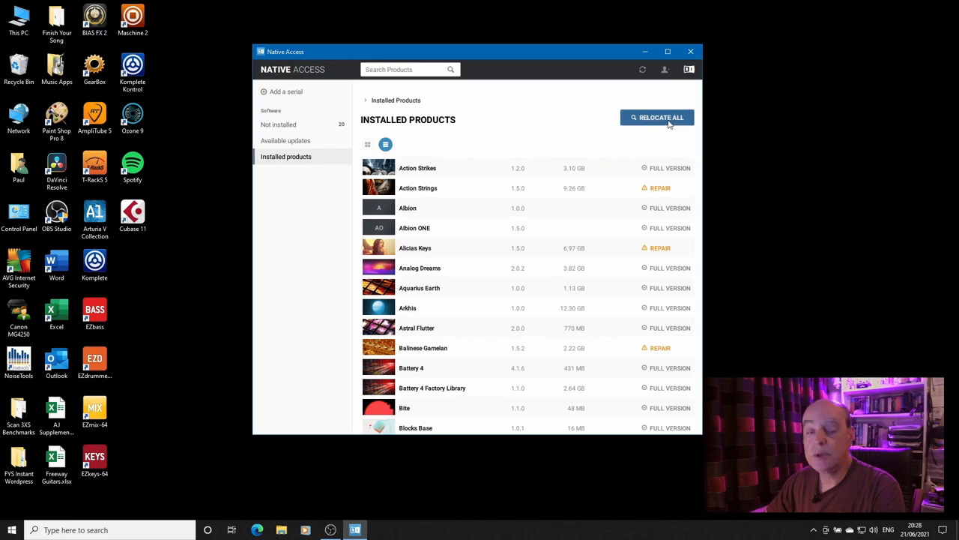
# - Relocate all three remaining broken libraries to parent folder K:/ and dismiss the success message
pyautogui.click(657, 116)
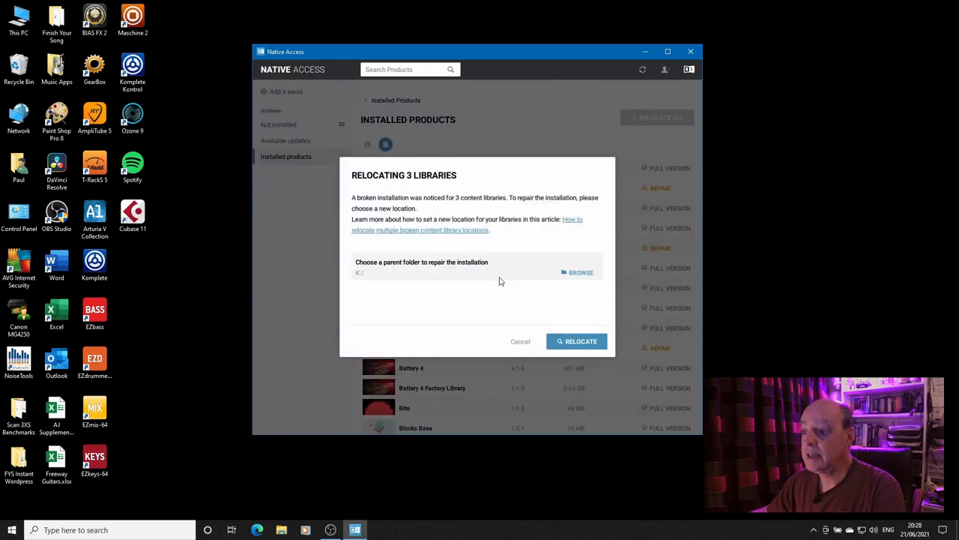
pyautogui.click(577, 341)
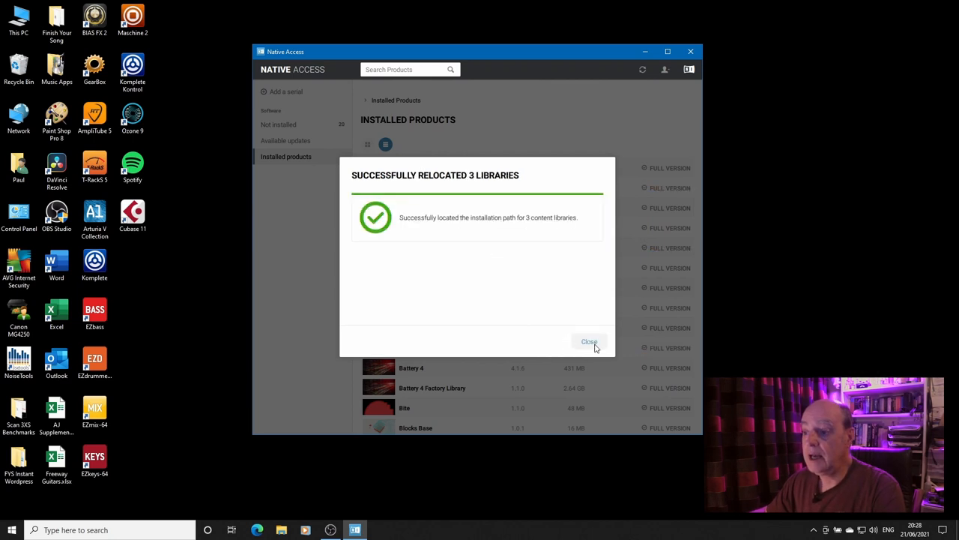
pyautogui.click(589, 341)
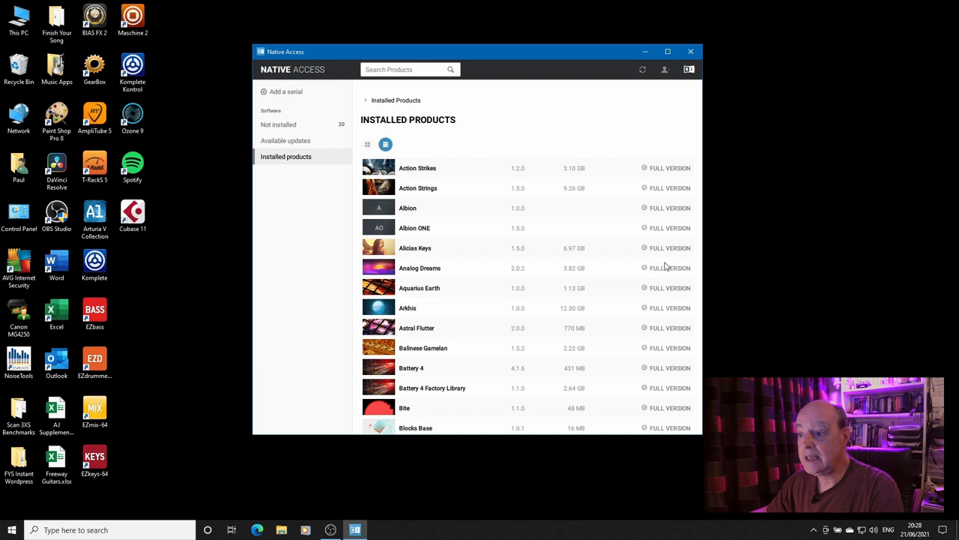
pyautogui.moveTo(617, 242)
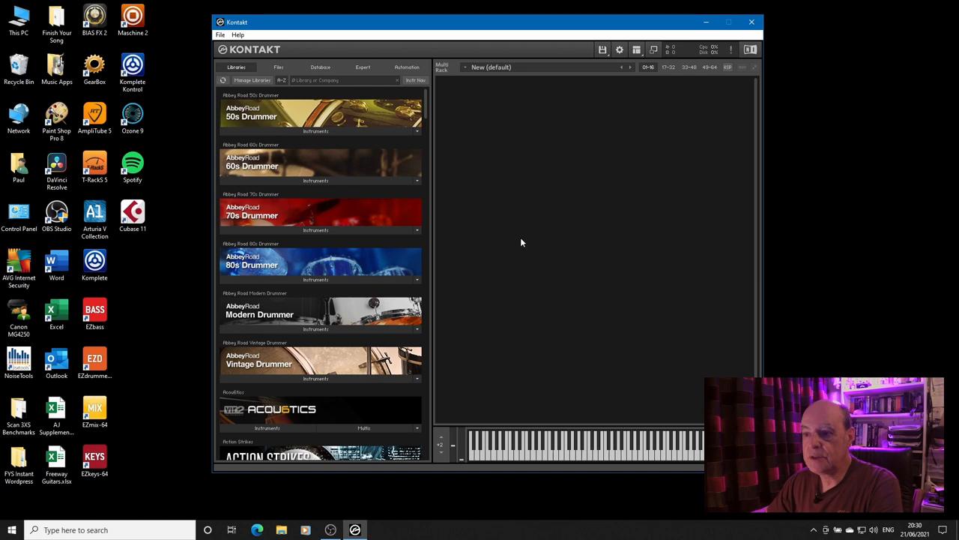
pyautogui.moveTo(428, 114)
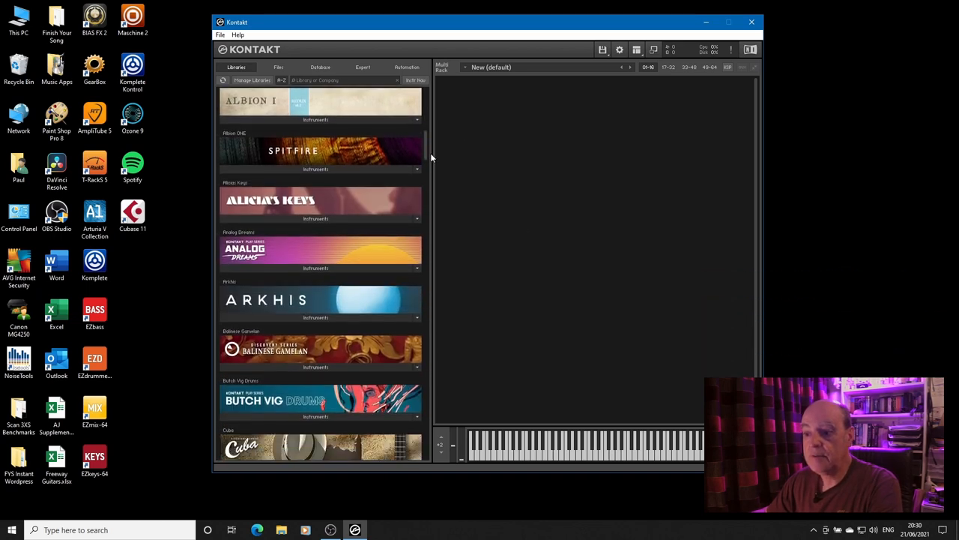
pyautogui.scroll(-3)
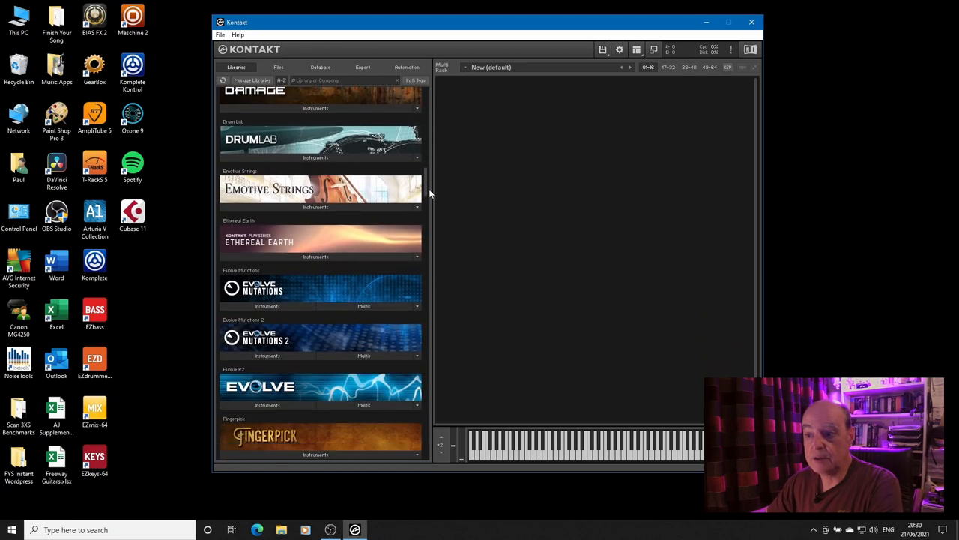
pyautogui.scroll(-3)
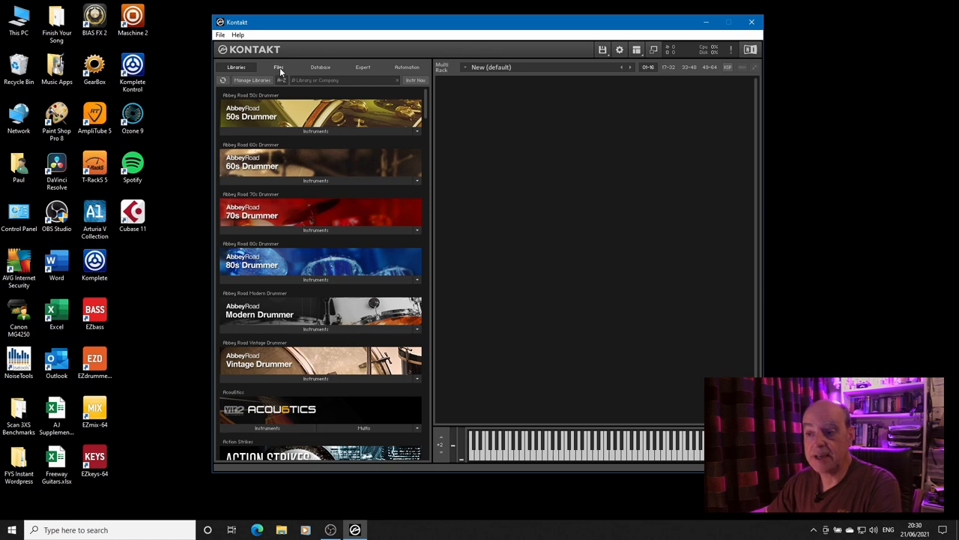
# - From the Files browser, choose Batch re-save in the Files menu
pyautogui.click(278, 66)
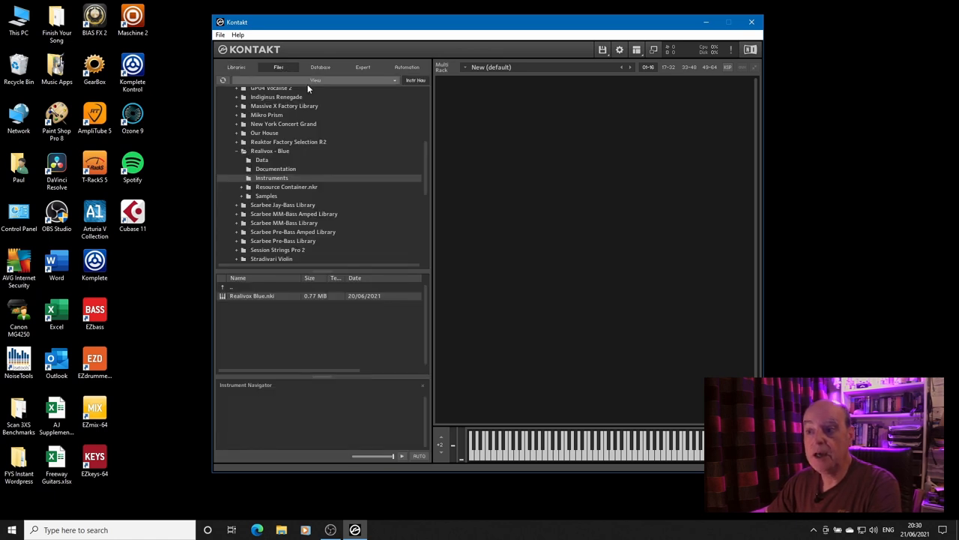
pyautogui.moveTo(316, 185)
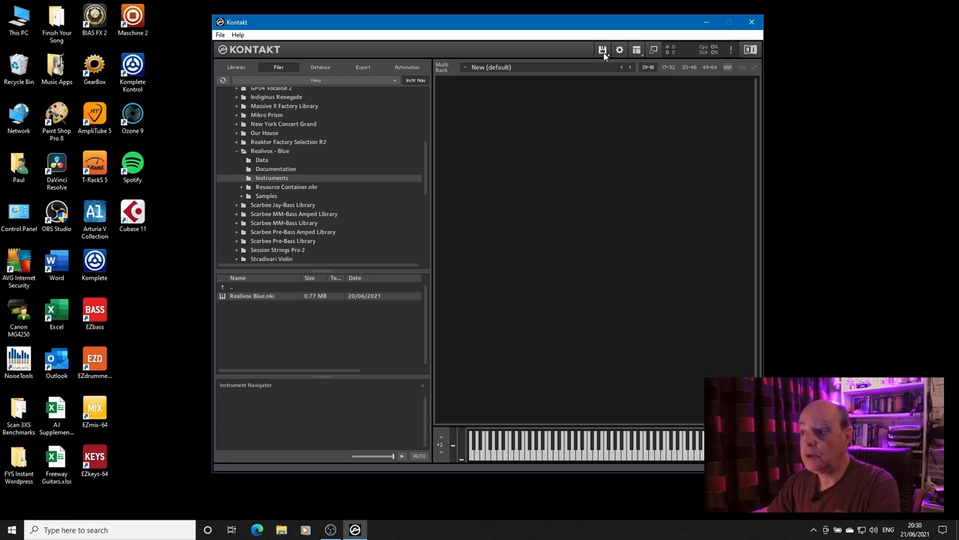
pyautogui.click(602, 50)
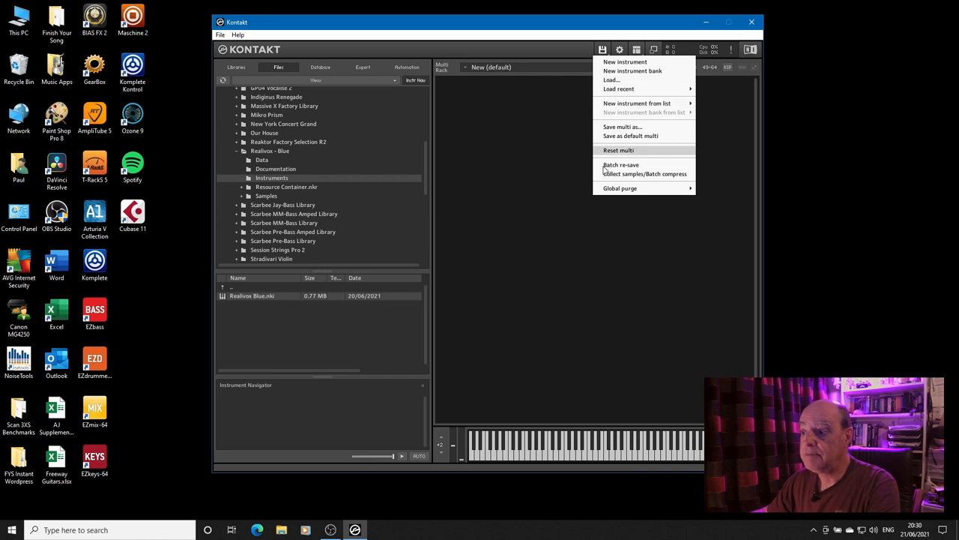
pyautogui.click(621, 163)
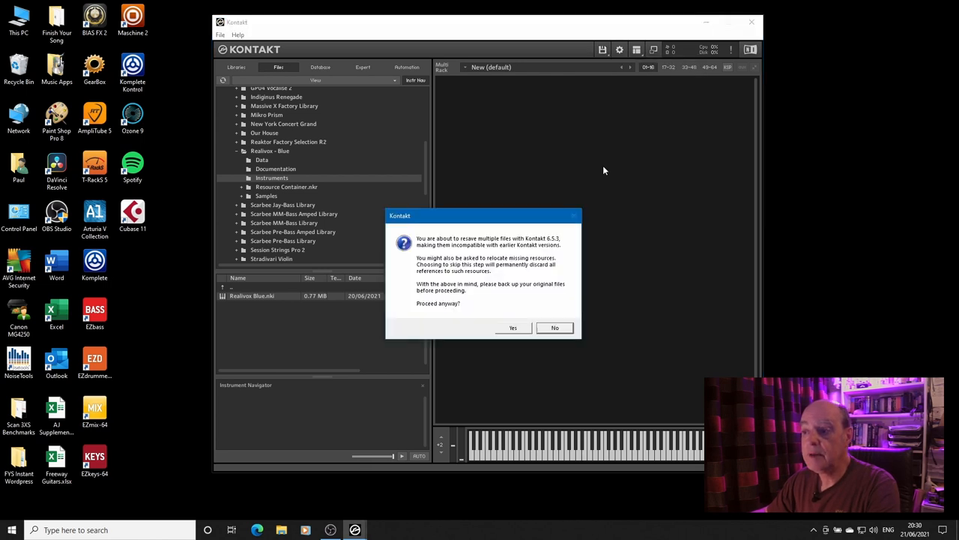
pyautogui.moveTo(513, 336)
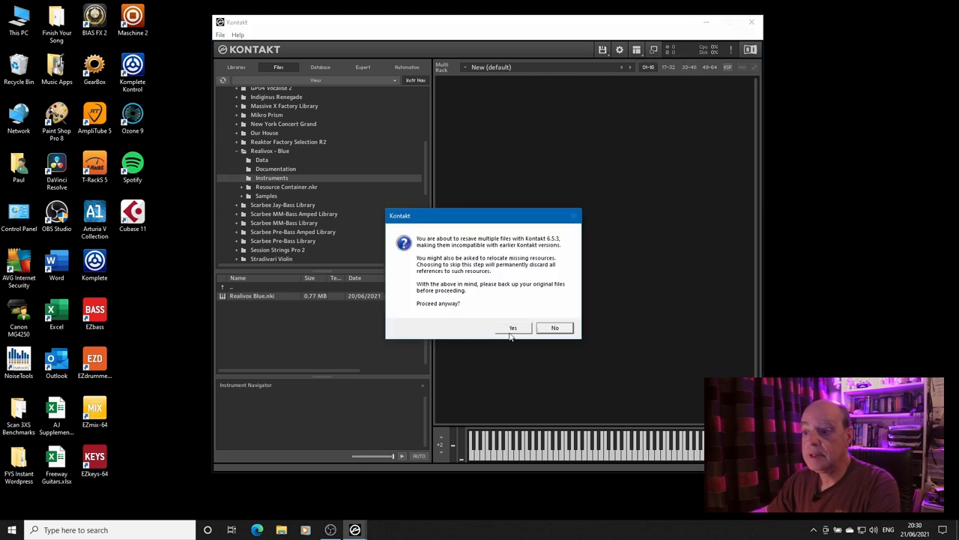
# - Accept the warning and run the re-save on K:\Kontakt\Fretted palm muted guitar
pyautogui.click(513, 326)
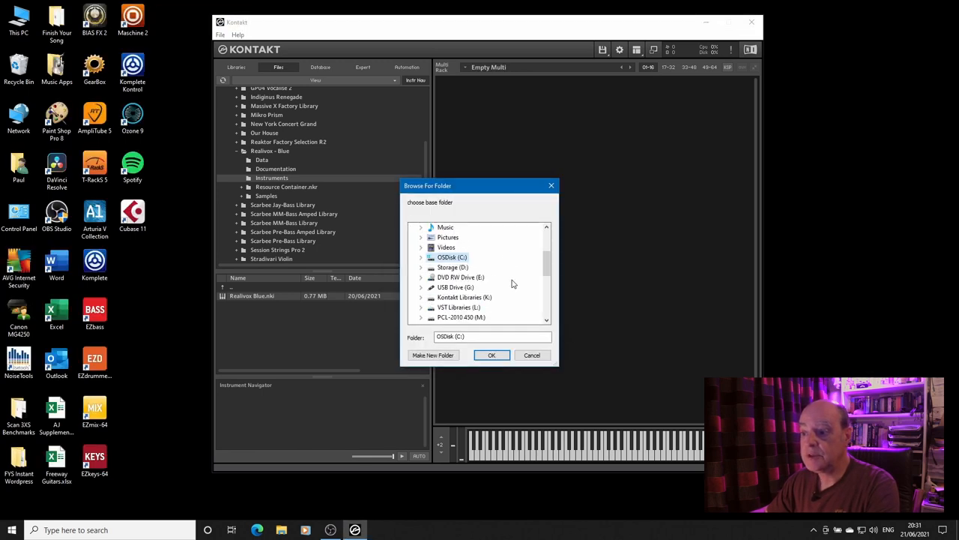
pyautogui.click(421, 288)
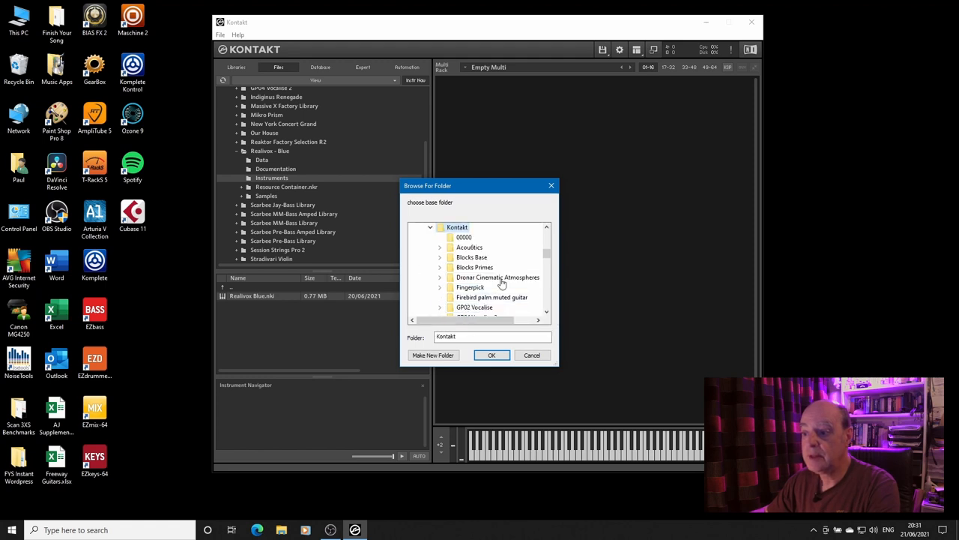
pyautogui.click(471, 288)
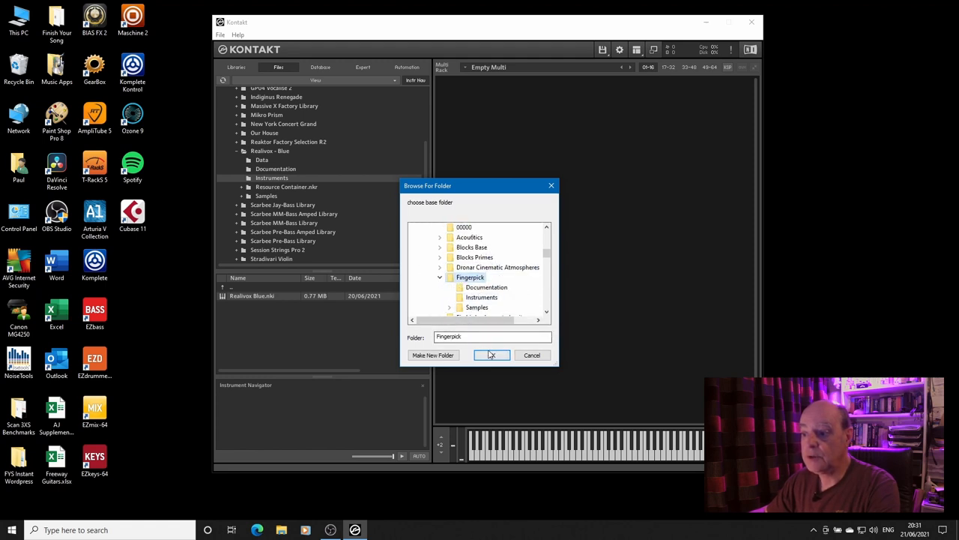
pyautogui.scroll(-3)
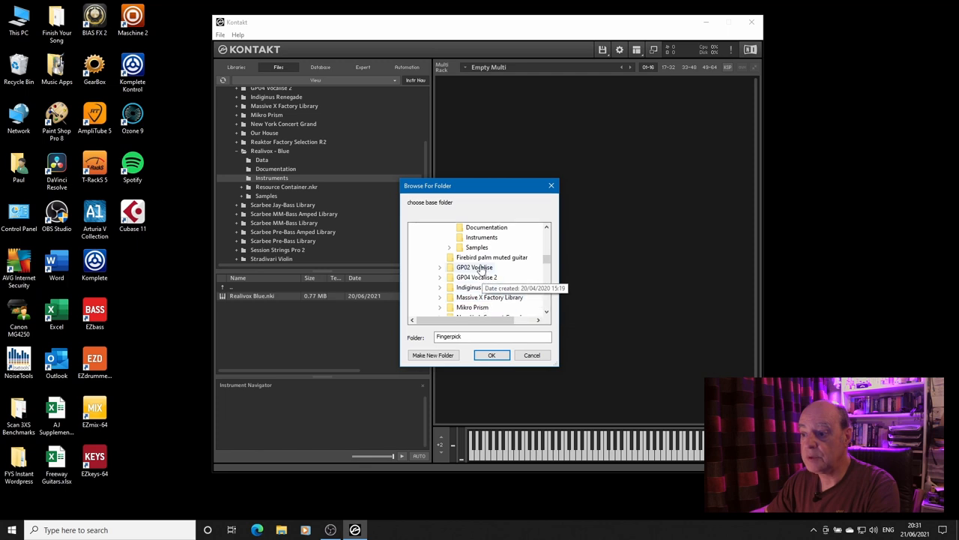
pyautogui.click(492, 236)
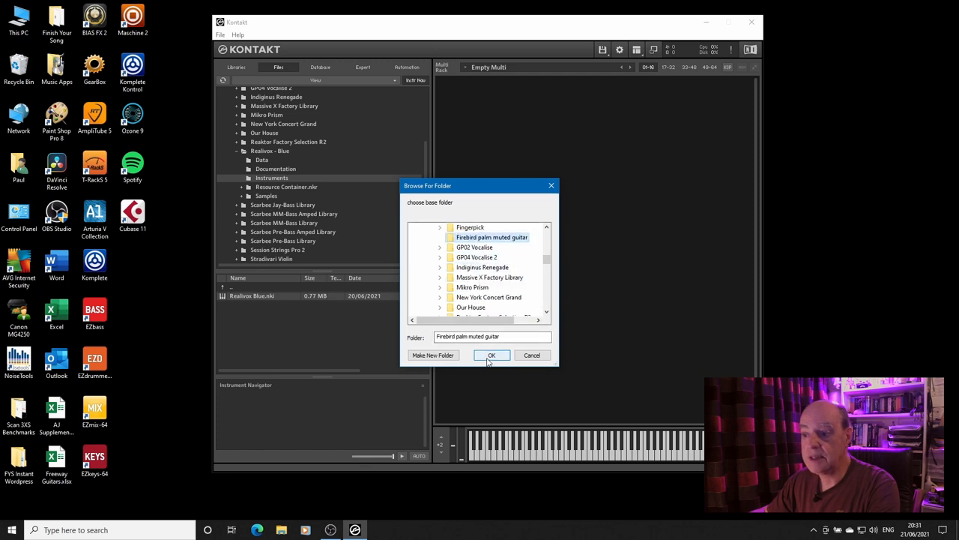
pyautogui.click(491, 354)
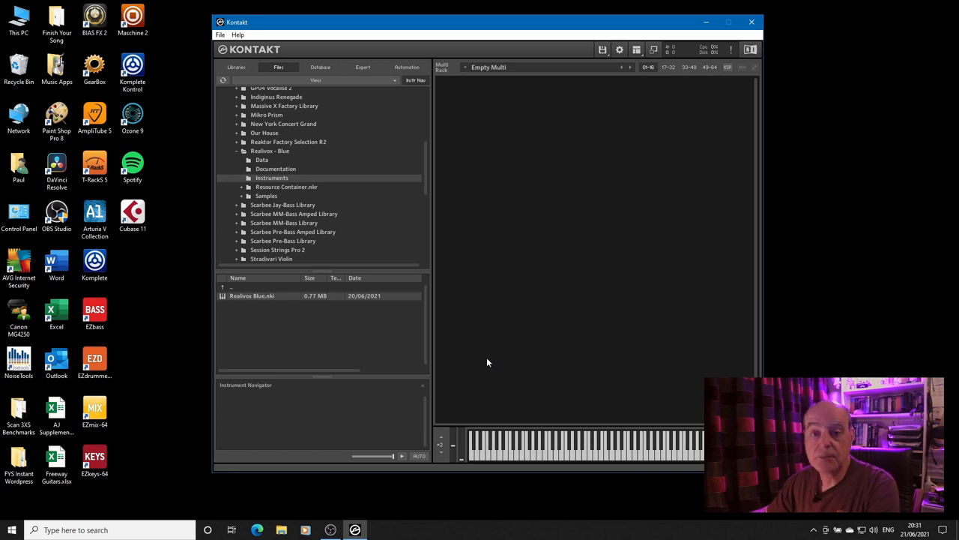
pyautogui.moveTo(477, 180)
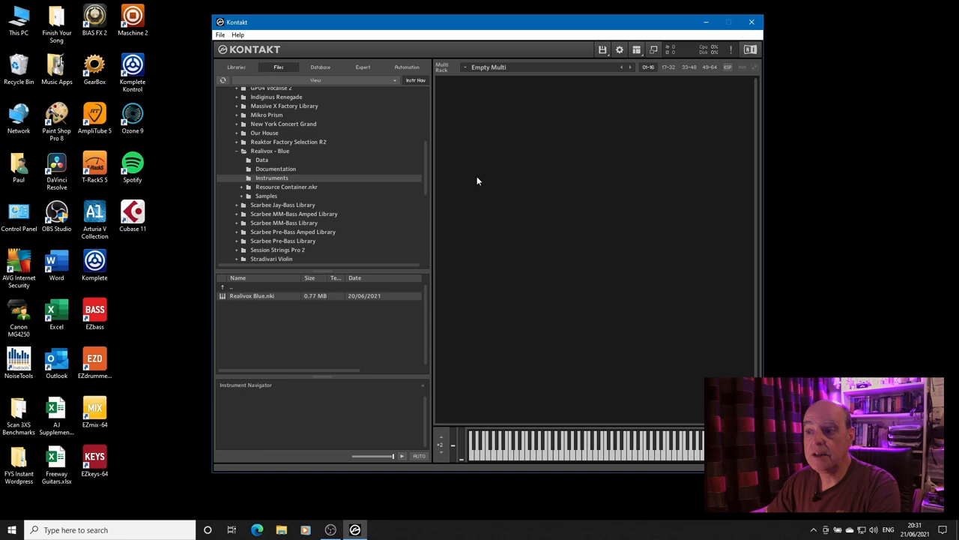
pyautogui.moveTo(515, 304)
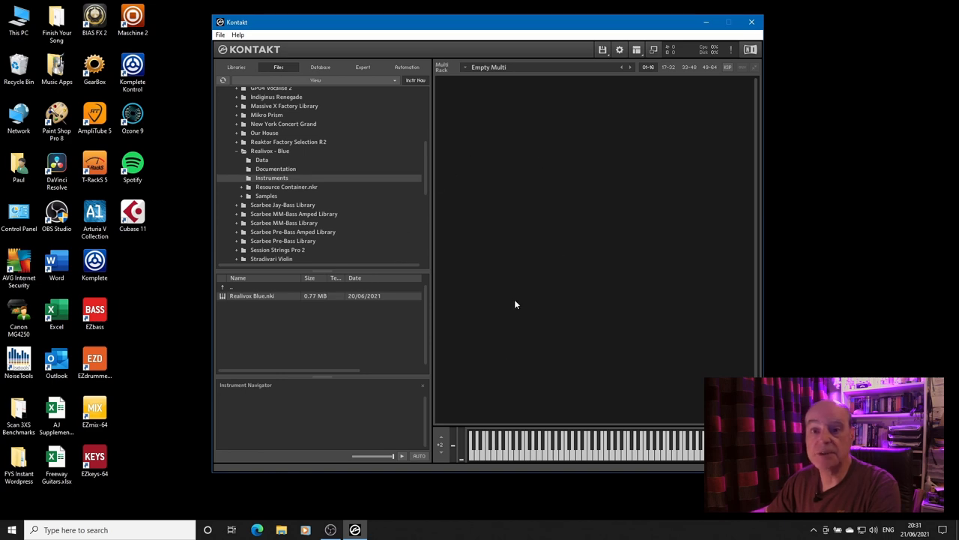